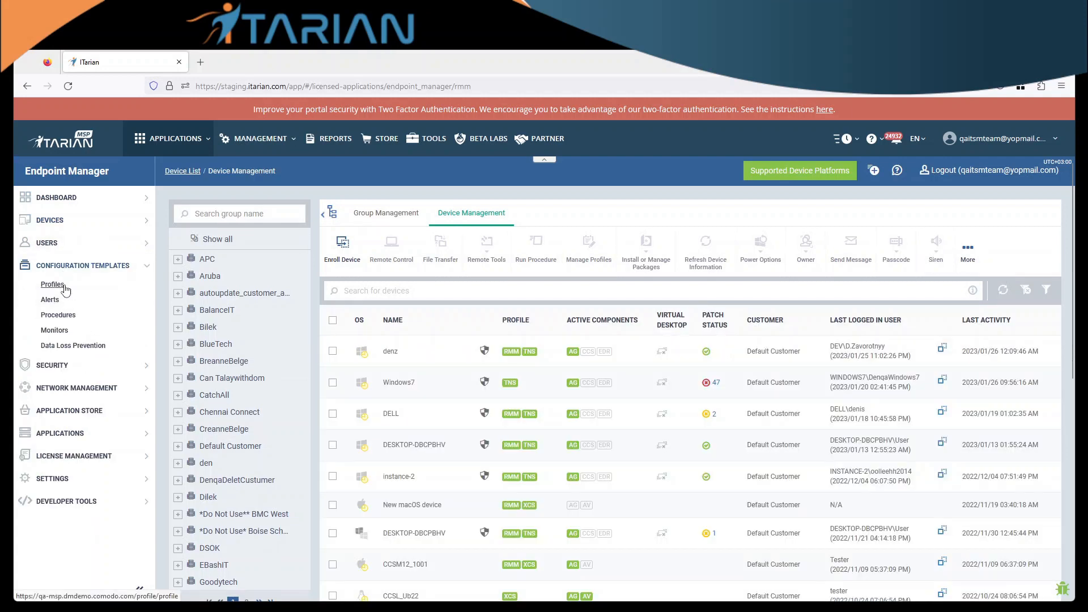
Go to the Profiles list under Configuration Templates and open the TEST_VA profile.
left_click(52, 285)
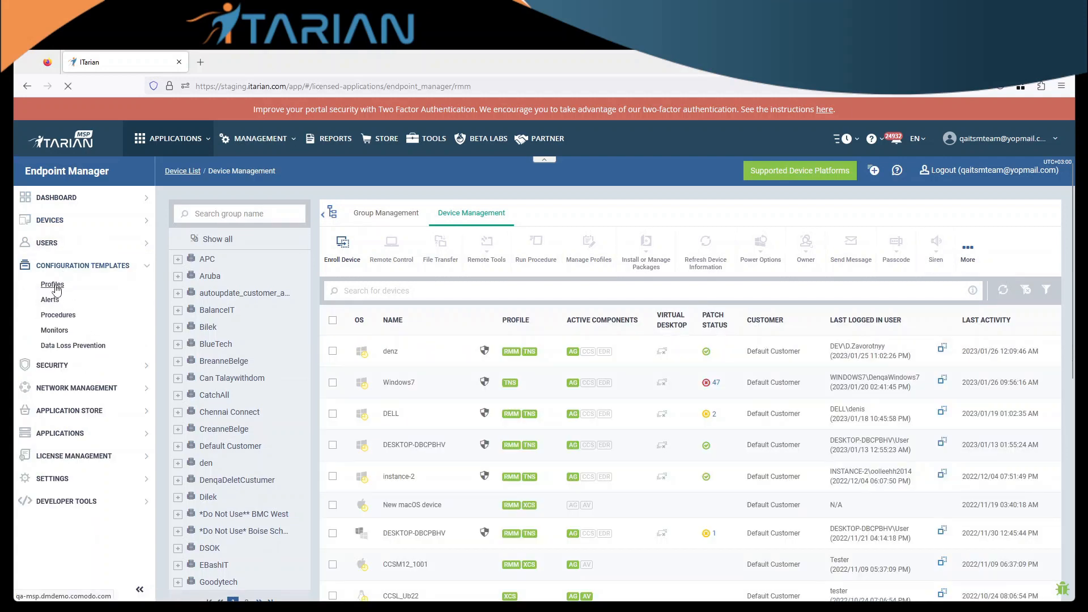
left_click(52, 285)
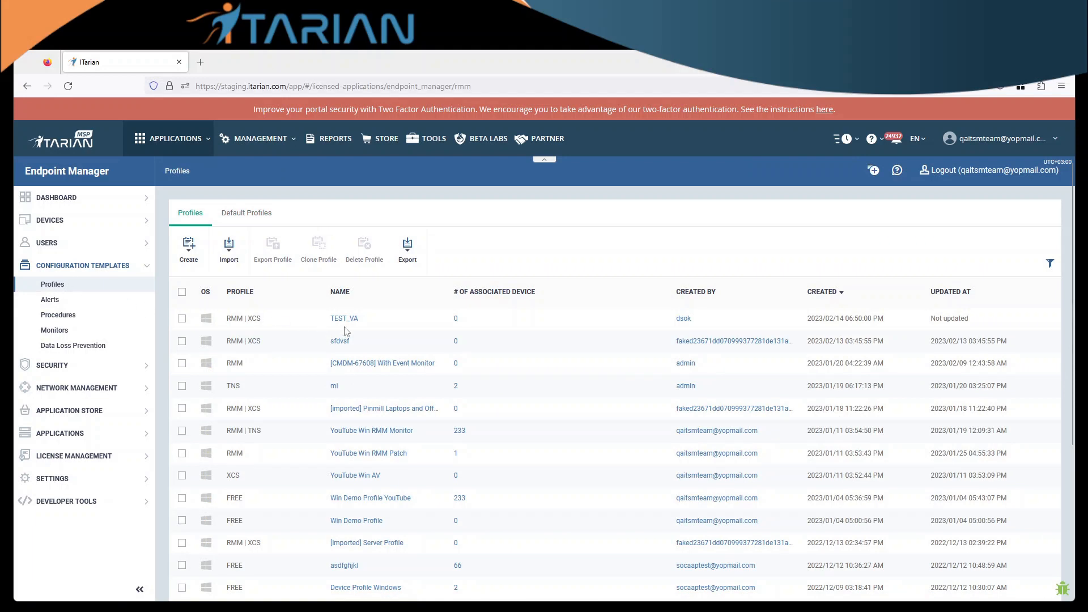
left_click(345, 317)
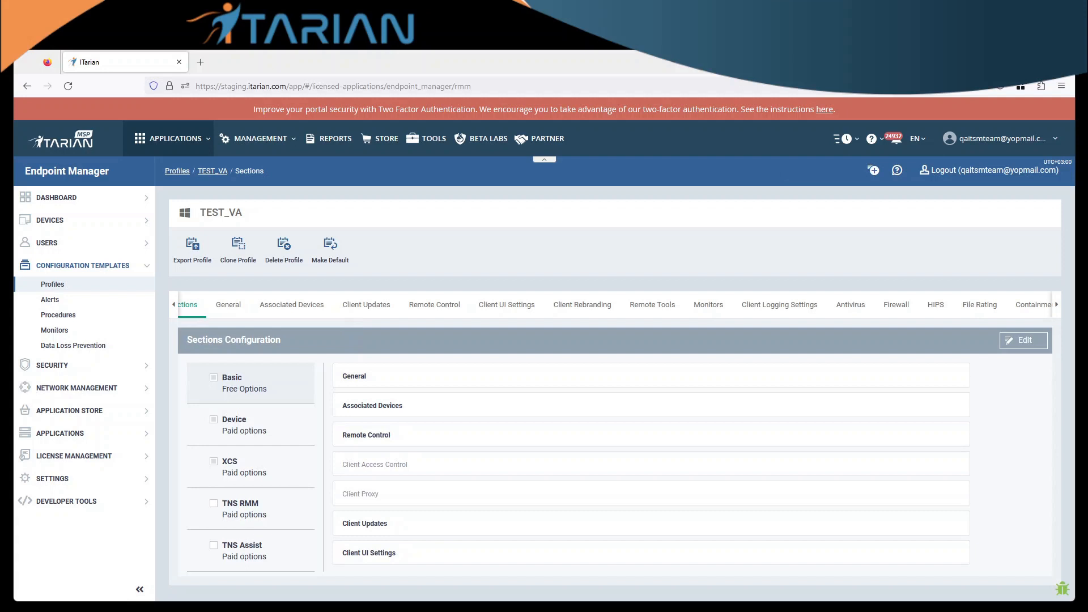
Put TEST_VA's Sections configuration into edit mode and locate the Remote Tools section entry.
left_click(1023, 340)
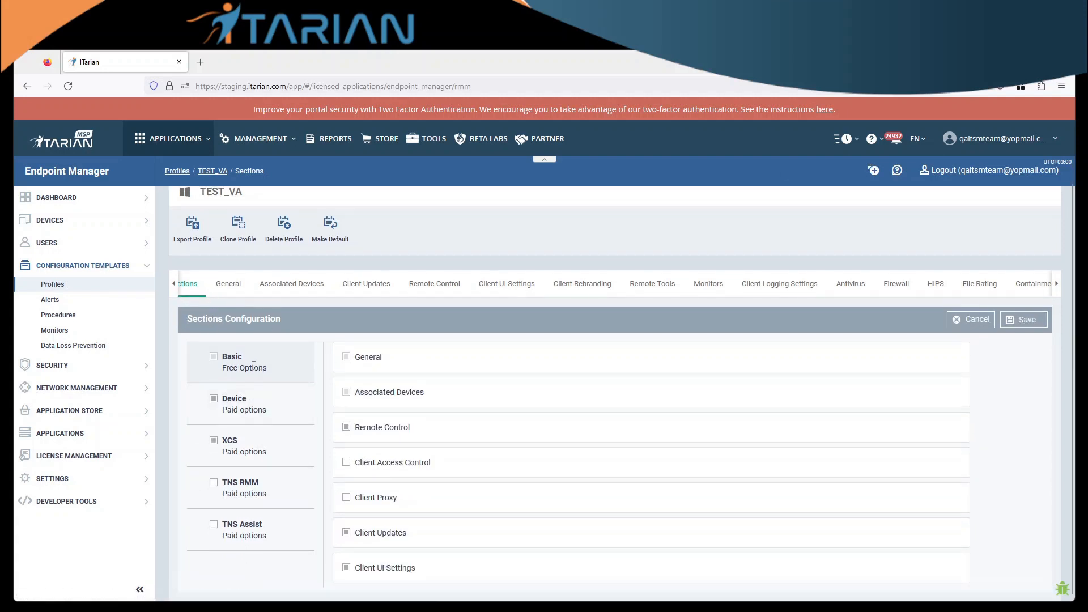
double_click(245, 367)
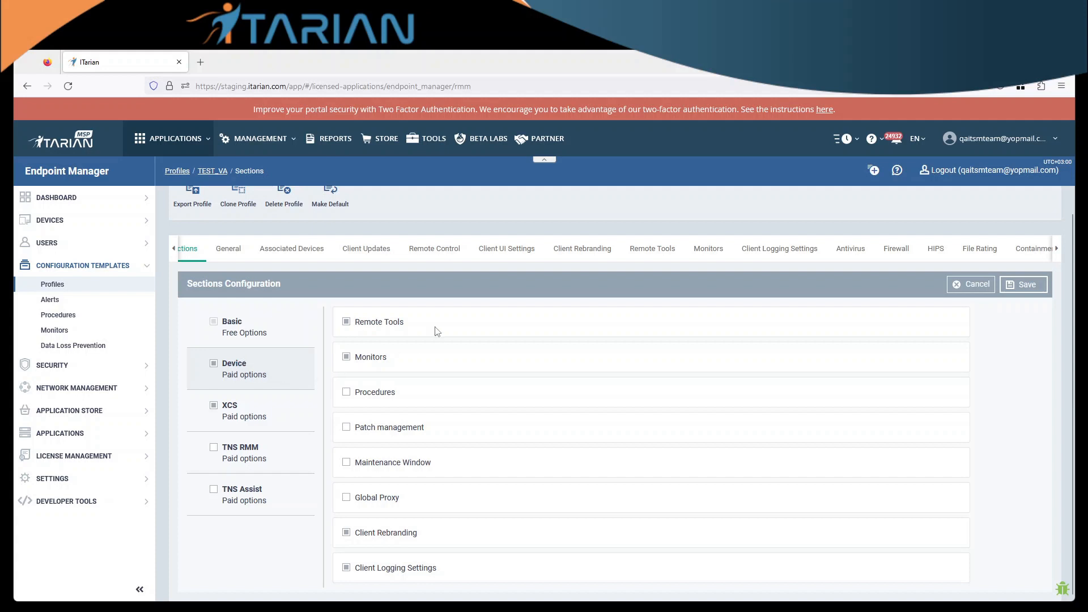
double_click(378, 320)
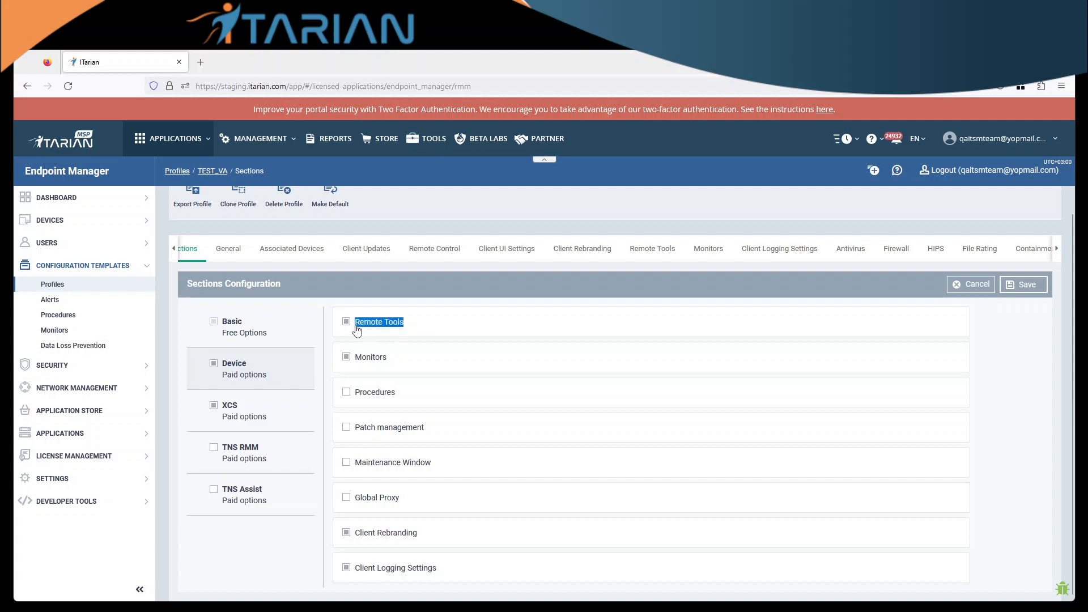
mouse_move(434, 248)
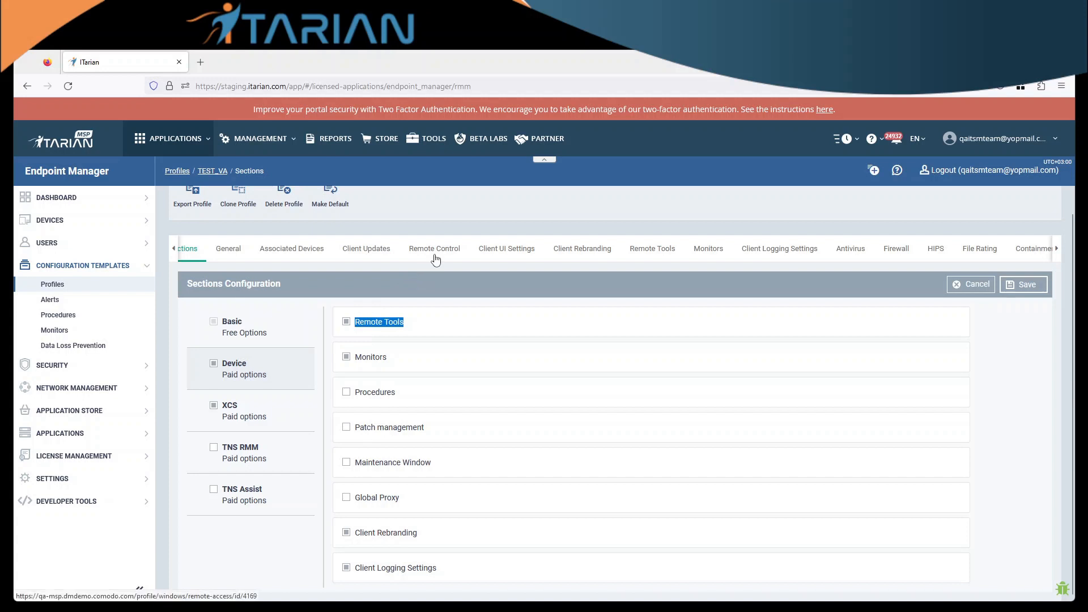
Edit the Remote Control section, review File Transfer, then return to Device Takeover options.
left_click(434, 248)
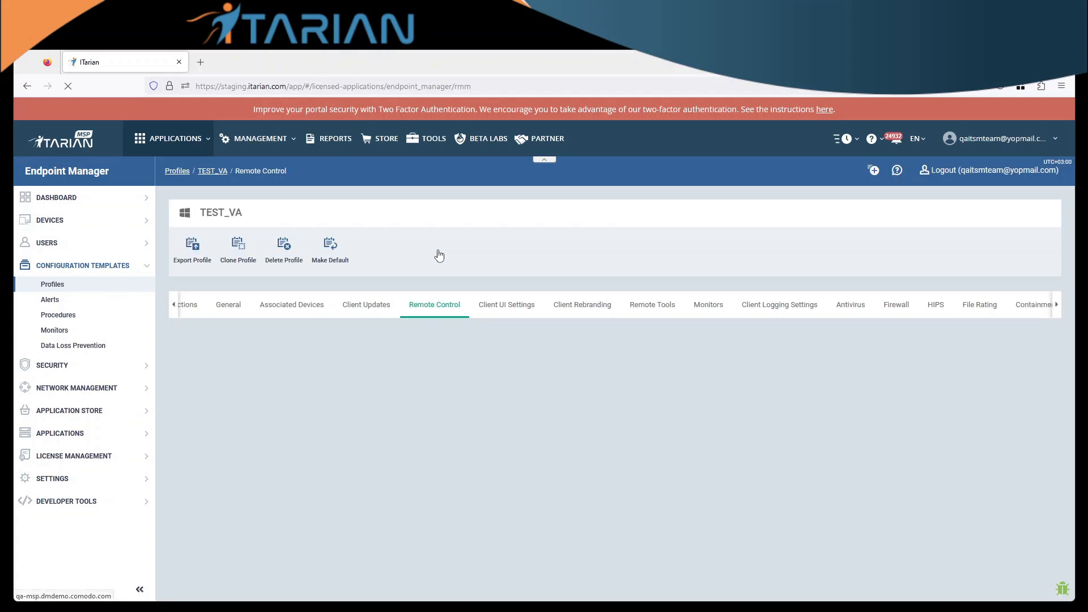
left_click(434, 304)
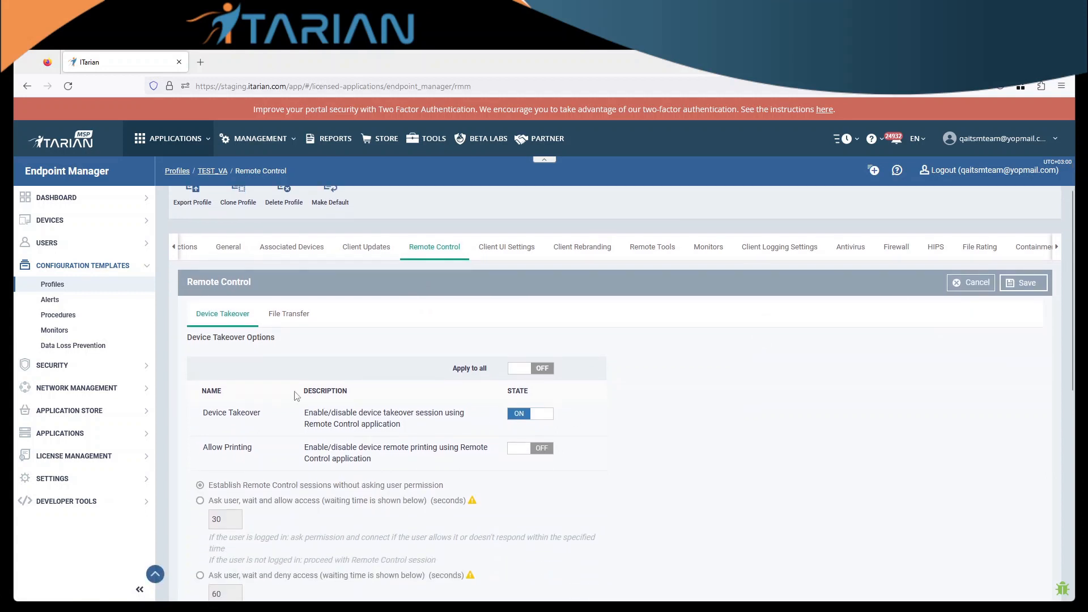
left_click(289, 314)
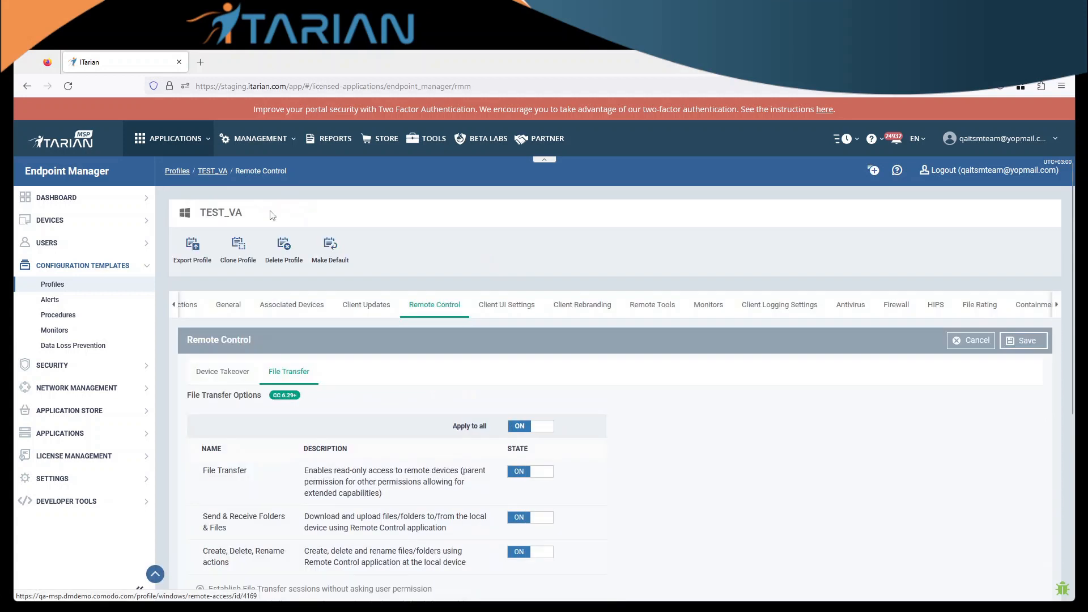
left_click(222, 371)
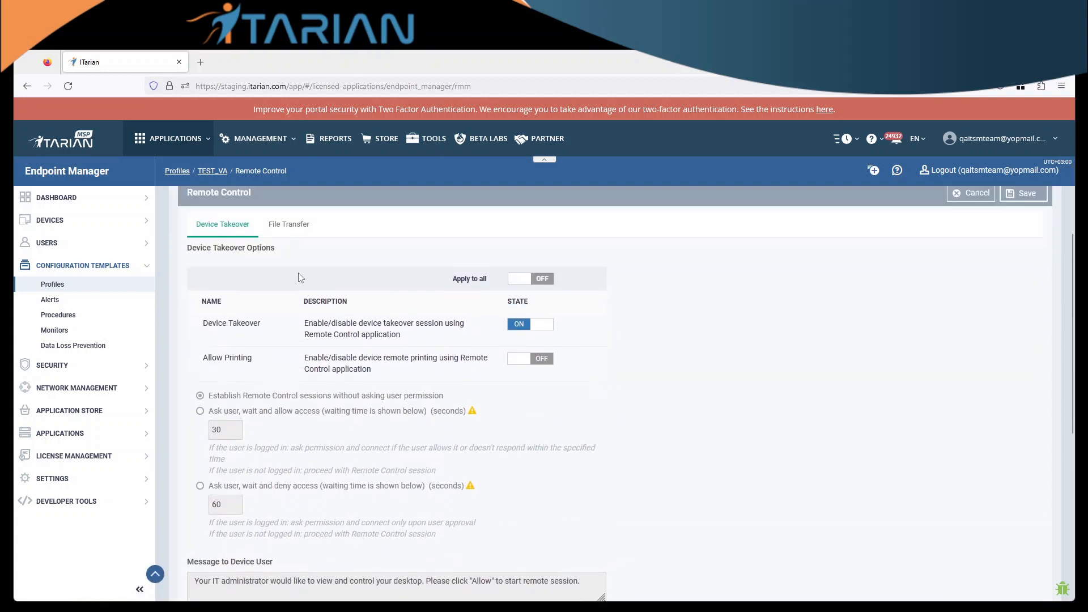
scroll("down", 3)
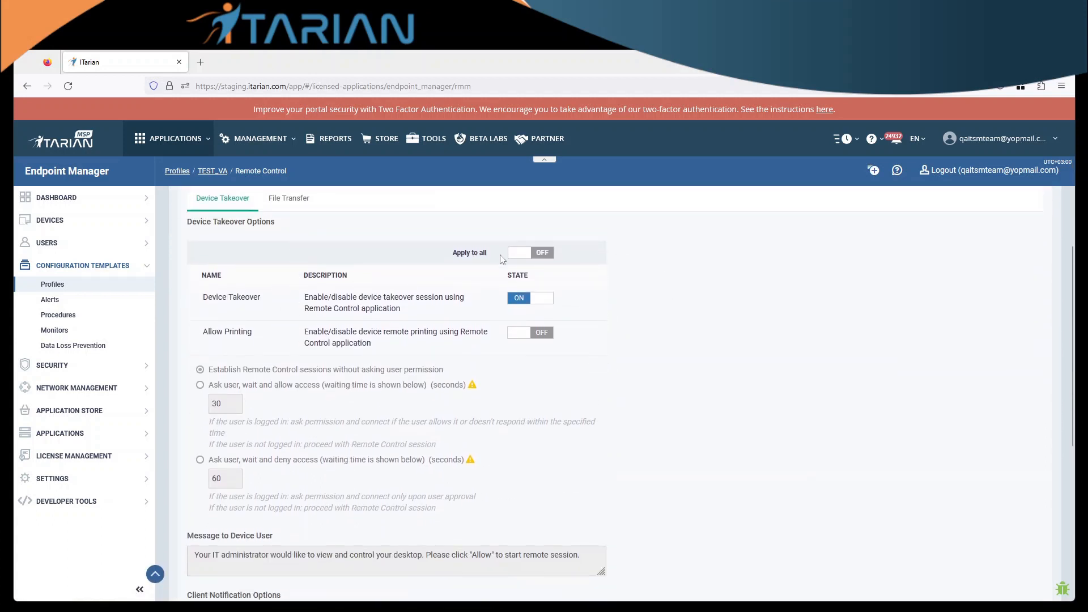
mouse_move(515, 271)
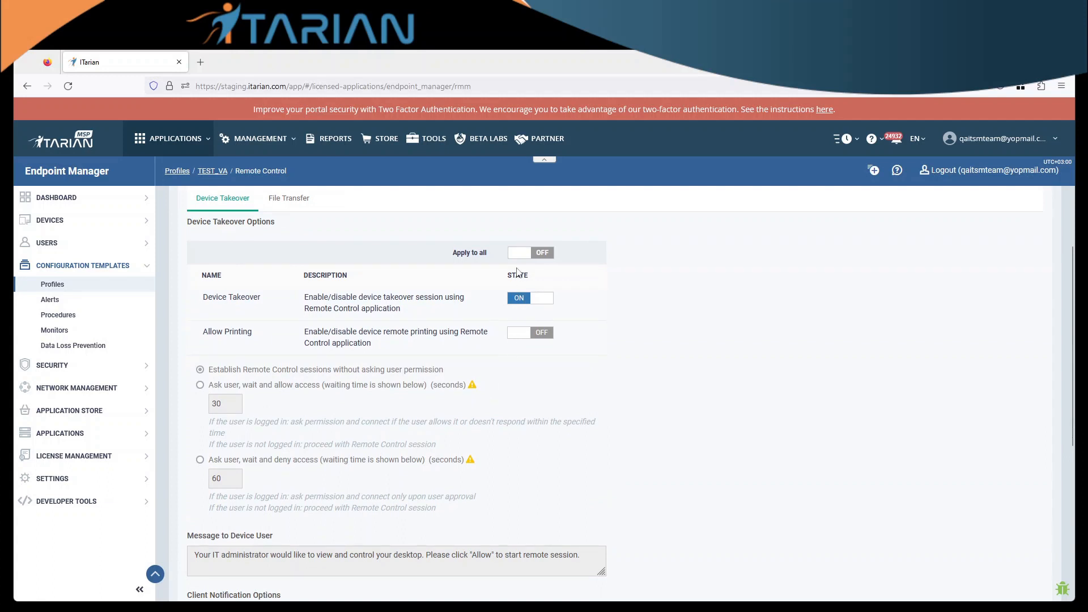
scroll("down", 3)
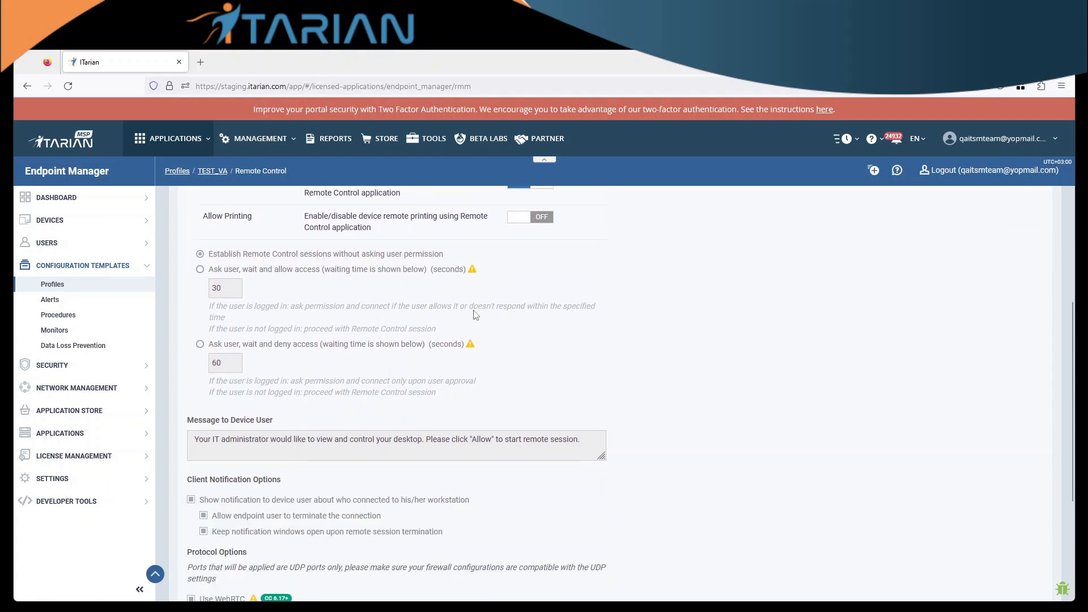
mouse_move(222, 264)
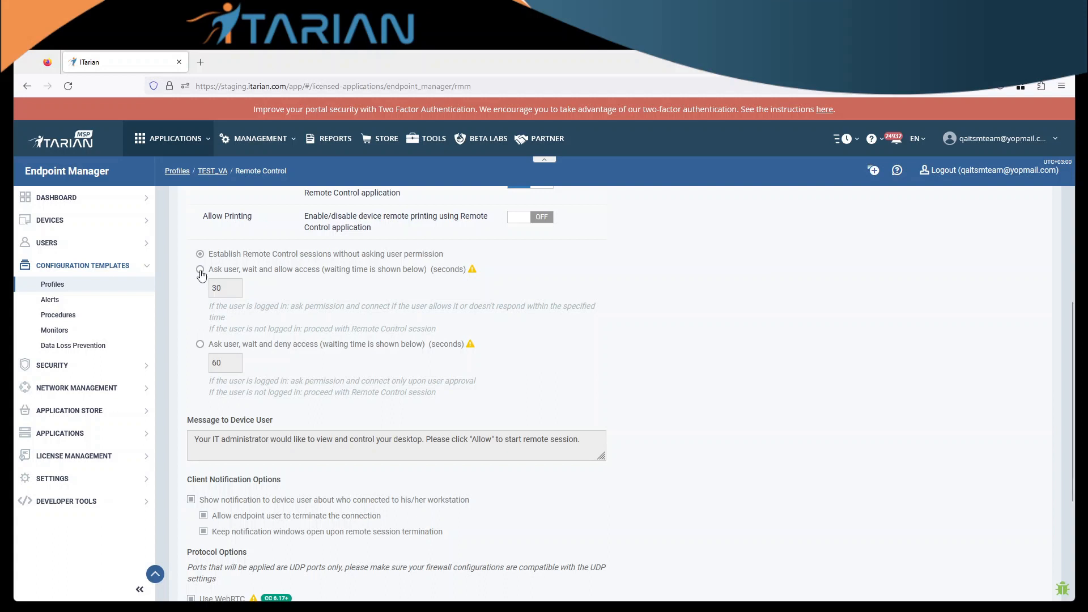
Choose 'Ask user, wait and deny access' for sessions, keeping the 60-second waiting time.
left_click(199, 270)
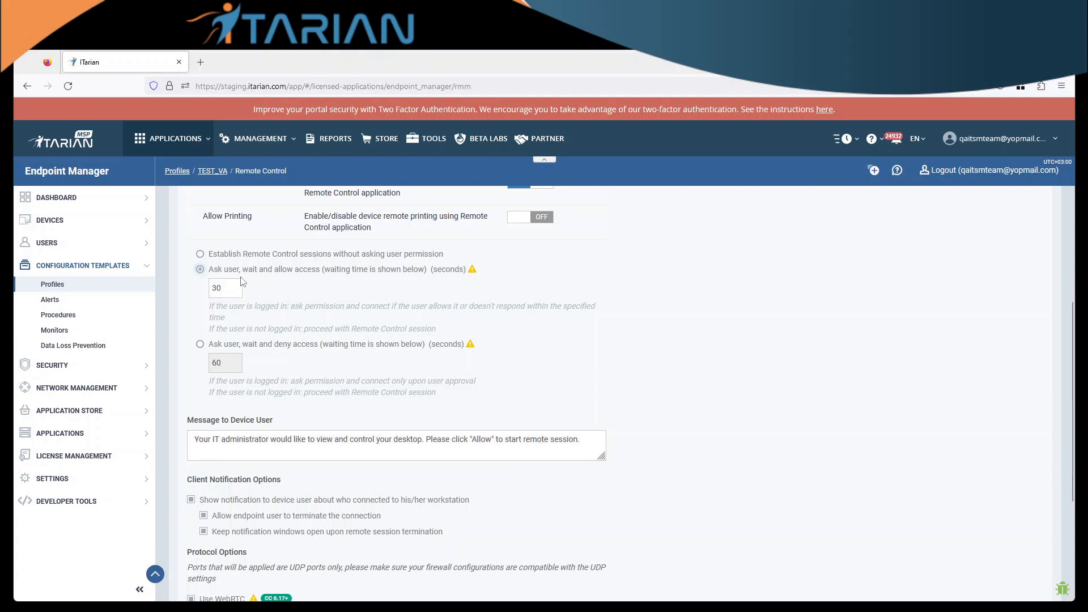
mouse_move(288, 279)
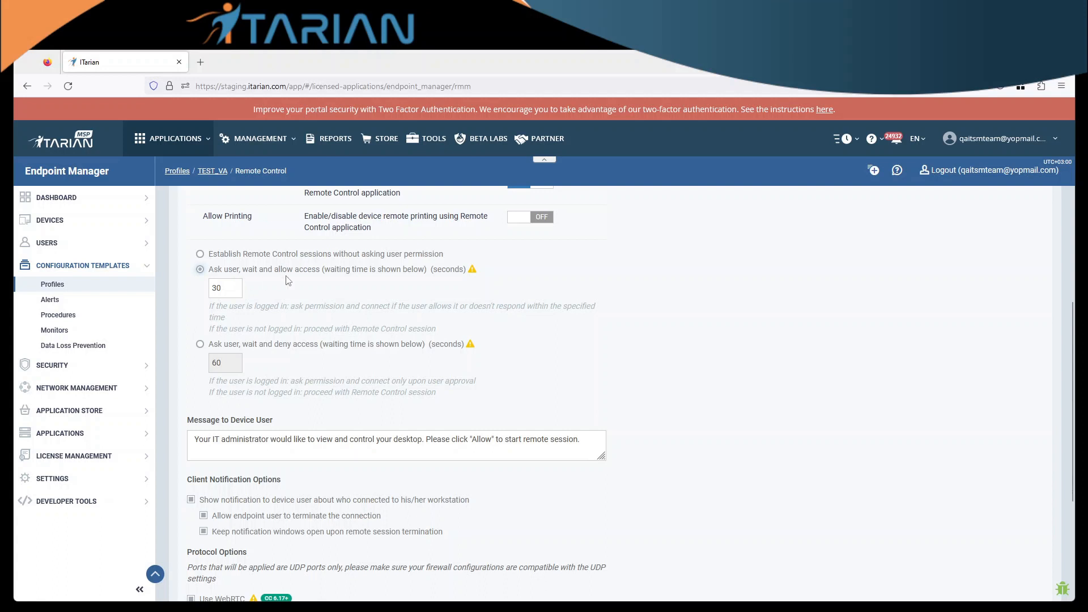
mouse_move(284, 279)
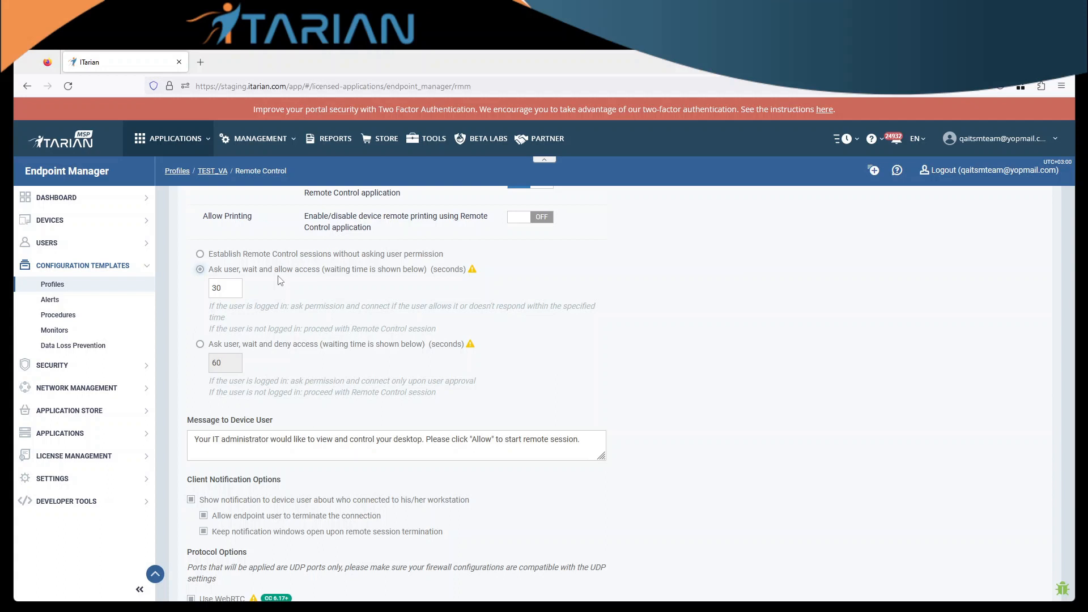
mouse_move(317, 277)
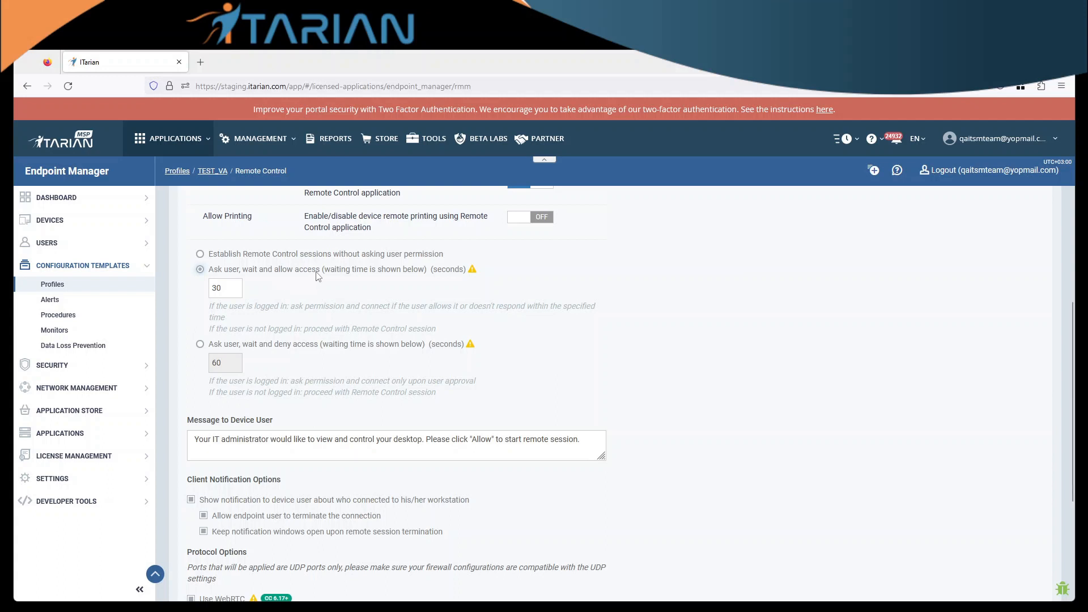
left_click(224, 288)
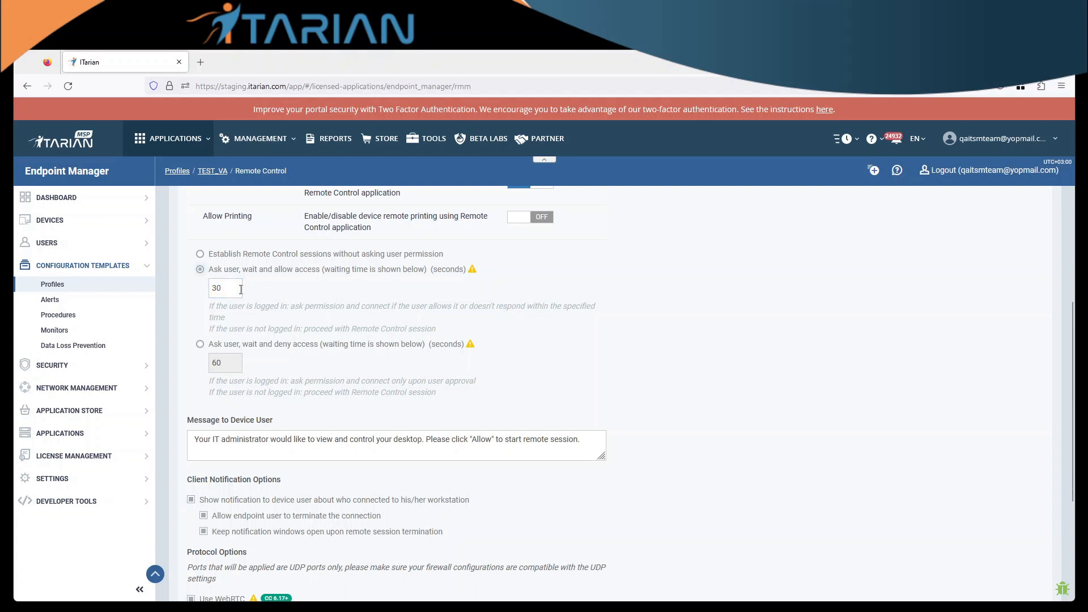
left_click(200, 344)
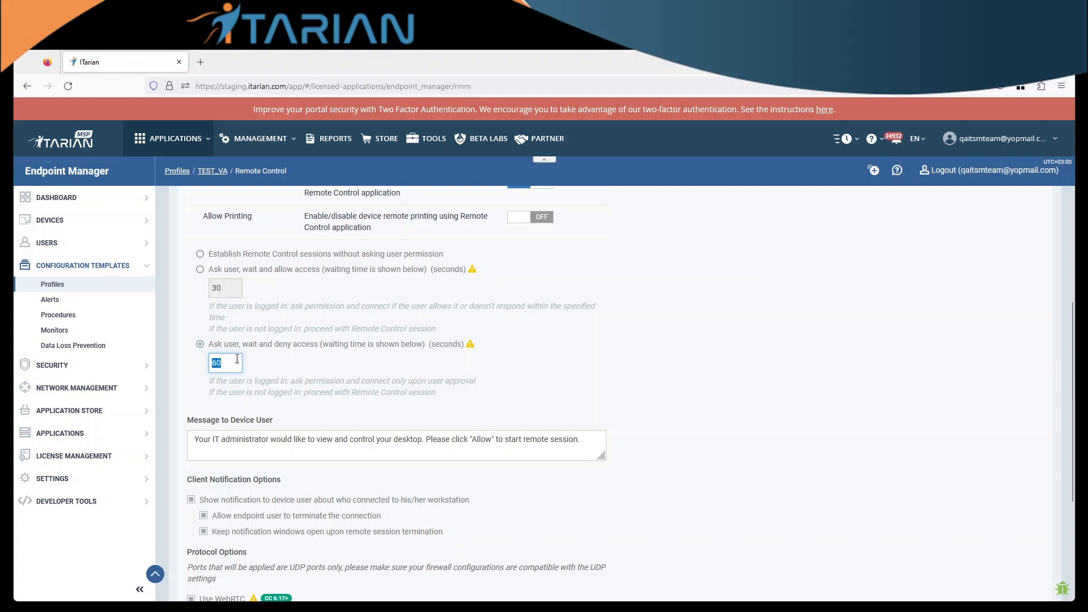
mouse_move(318, 344)
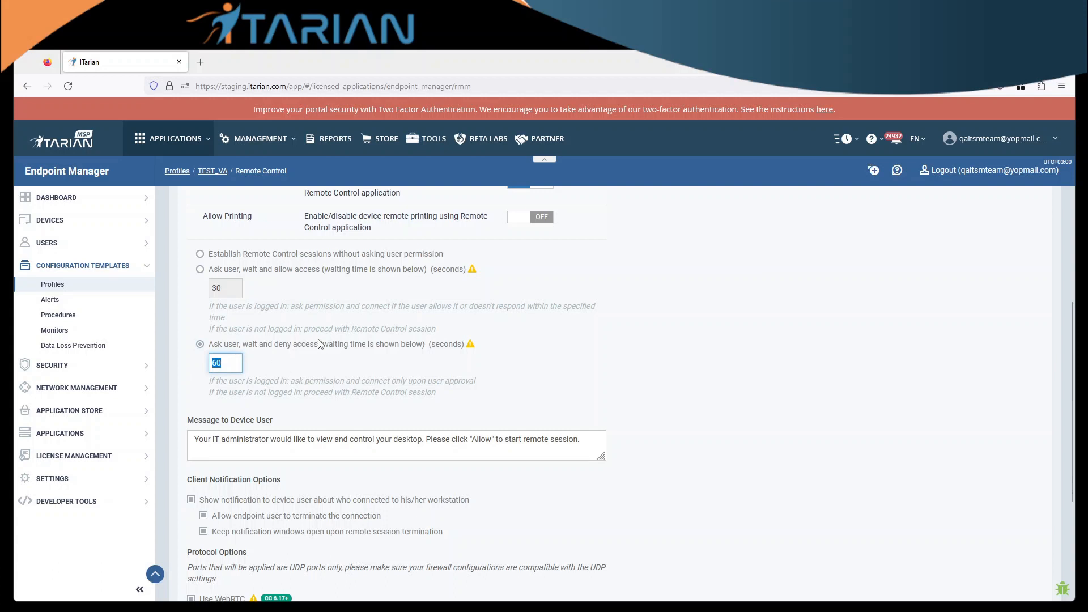
scroll("down", 3)
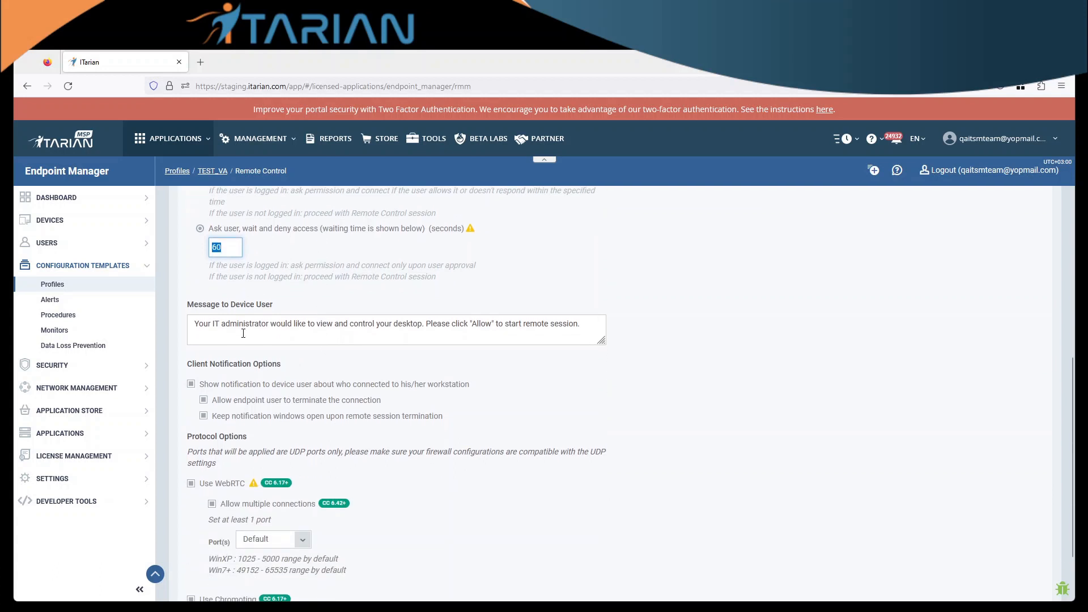
left_click_drag(194, 323, 393, 323)
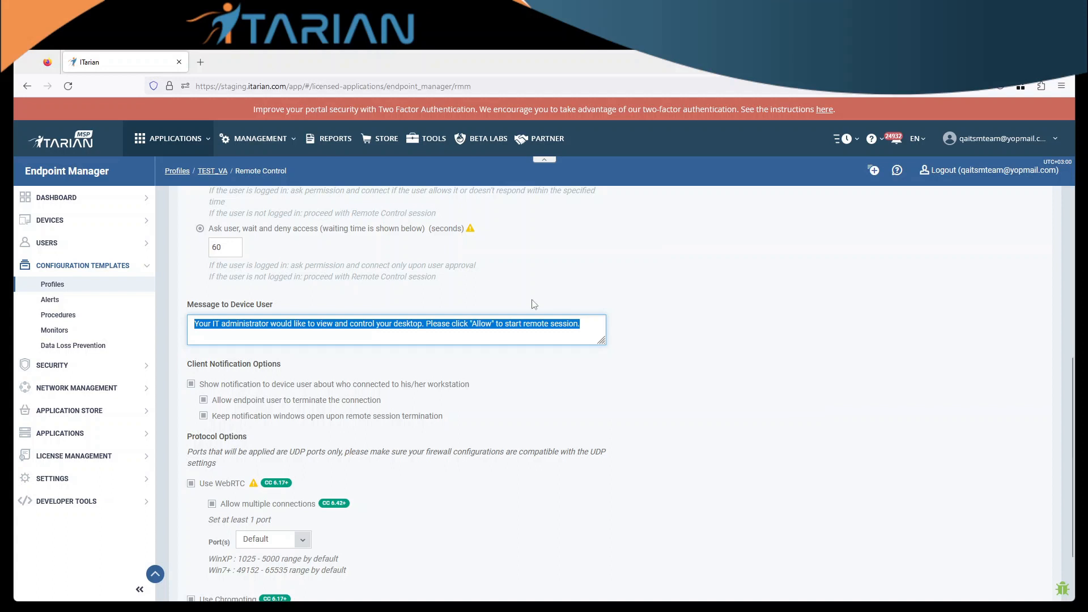
mouse_move(463, 314)
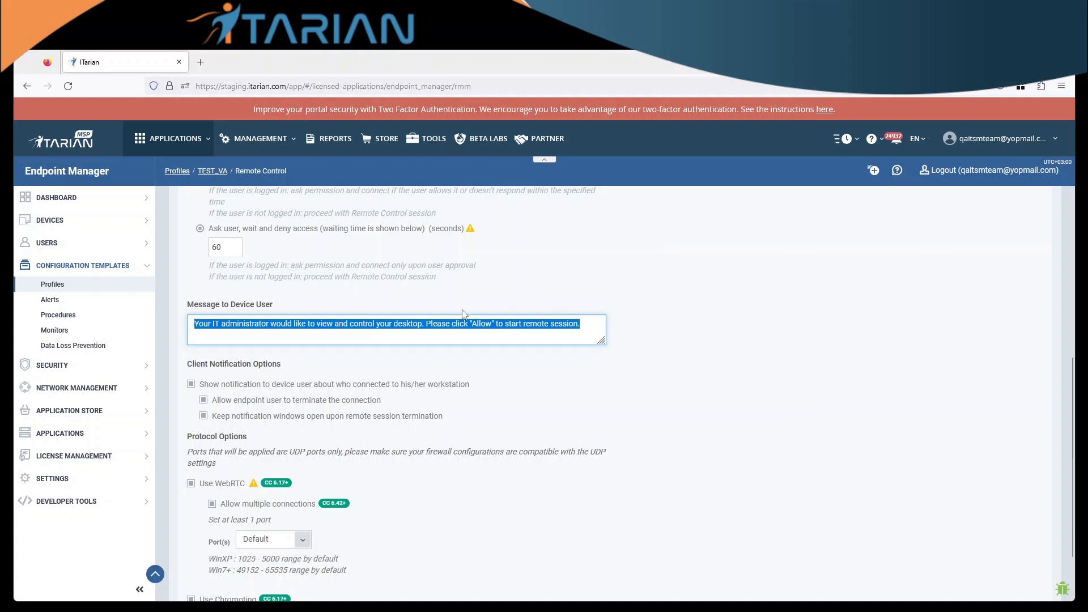
scroll("down", 3)
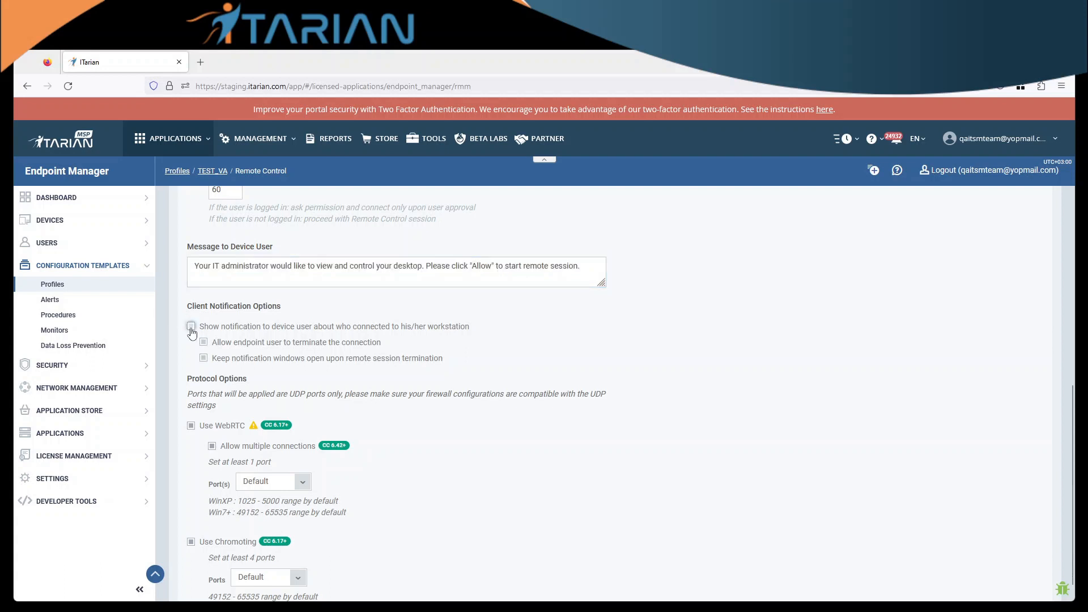
left_click(190, 327)
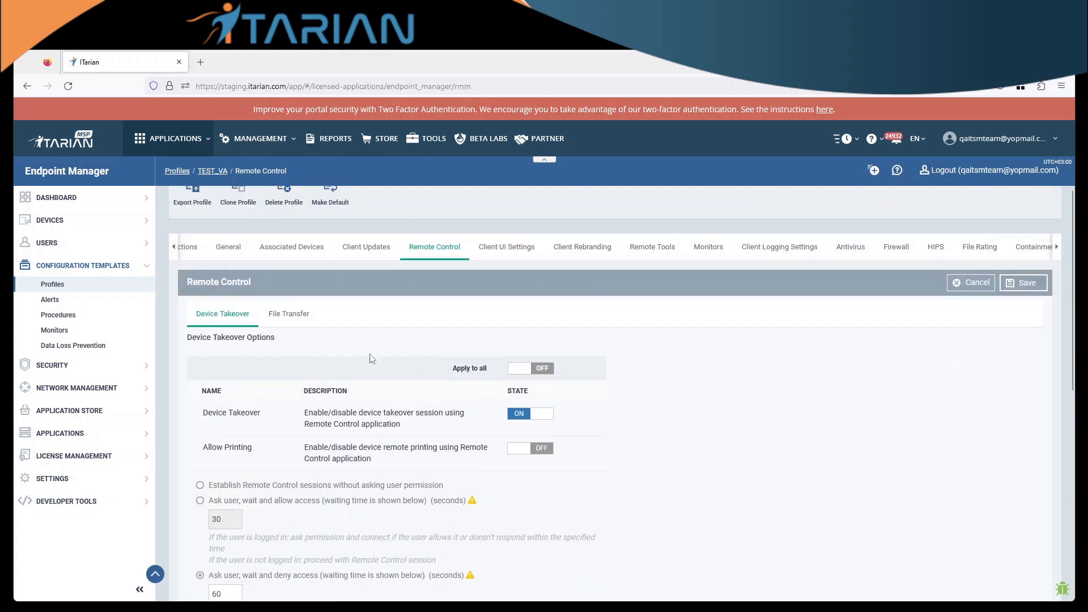
Show the File Transfer options with all permissions on and sessions established without asking.
left_click(289, 313)
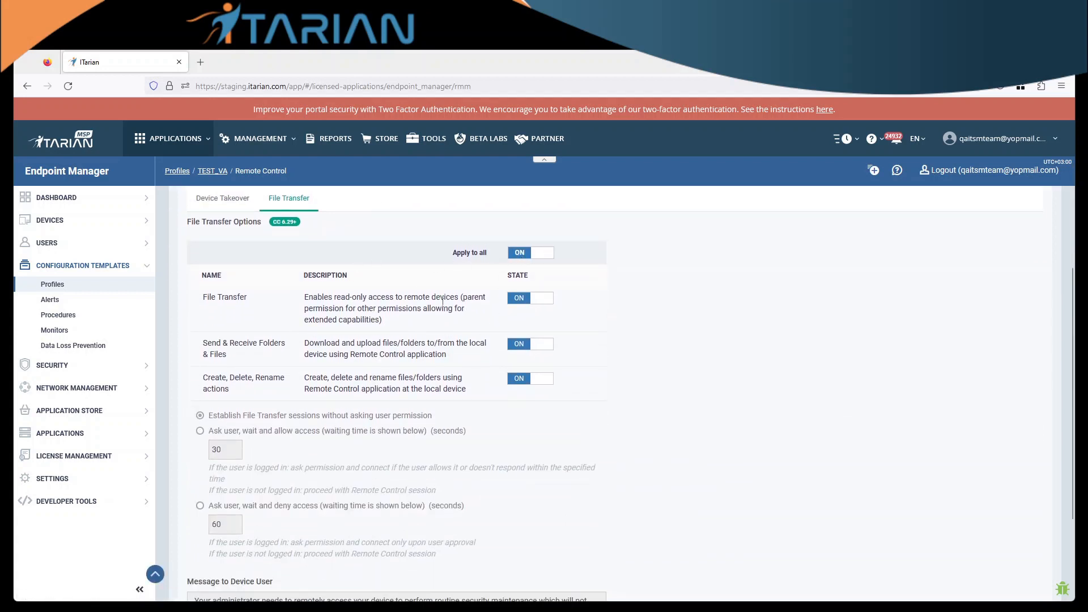
scroll("down", 3)
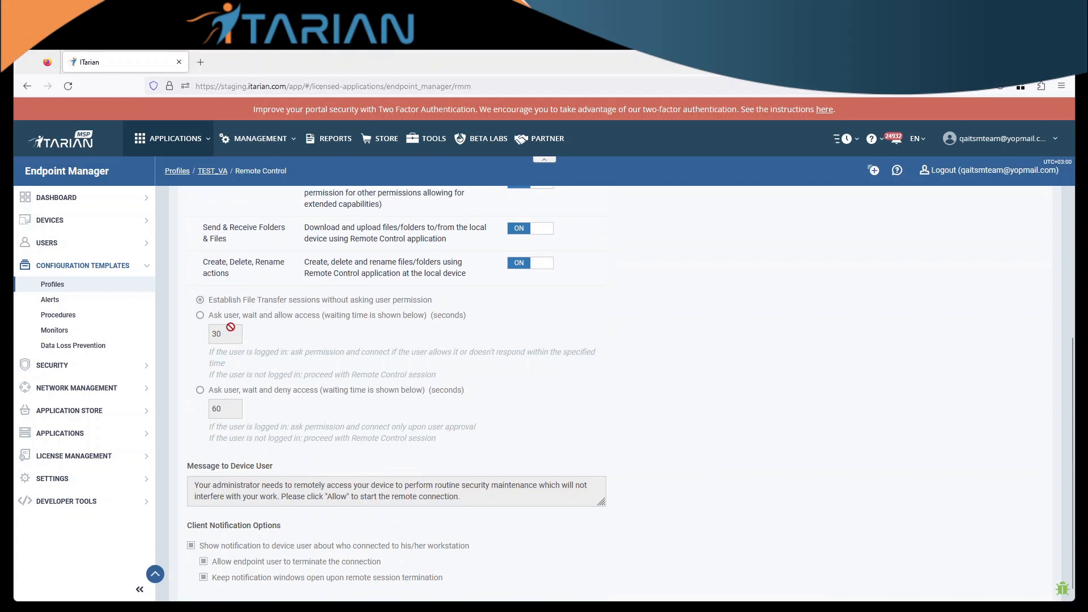
mouse_move(340, 389)
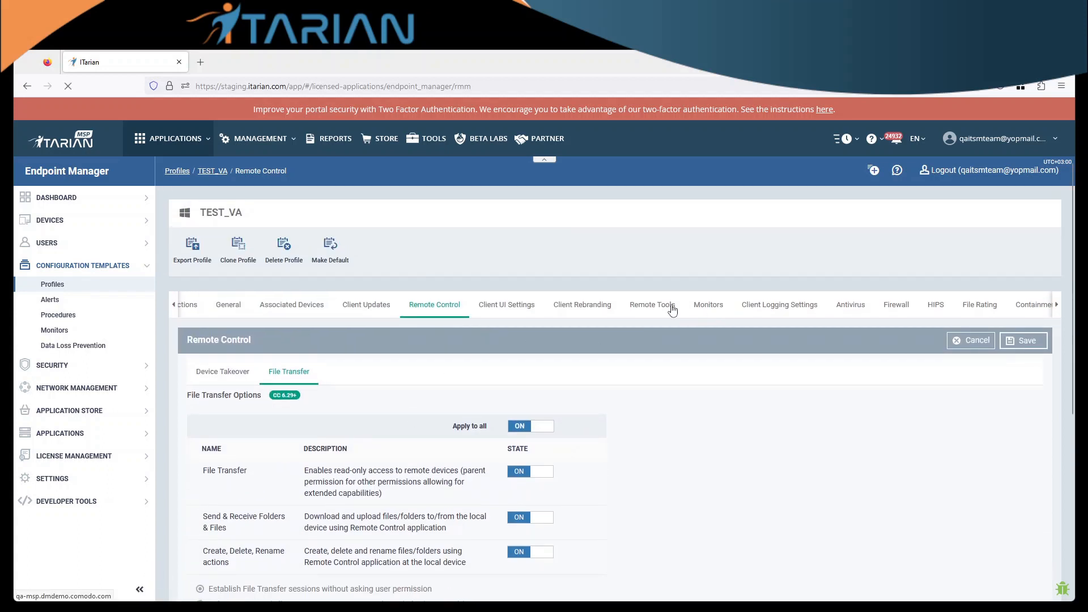
Edit the Remote Tools section and review its all-tools-on, ask-then-allow after 30 seconds settings.
left_click(650, 303)
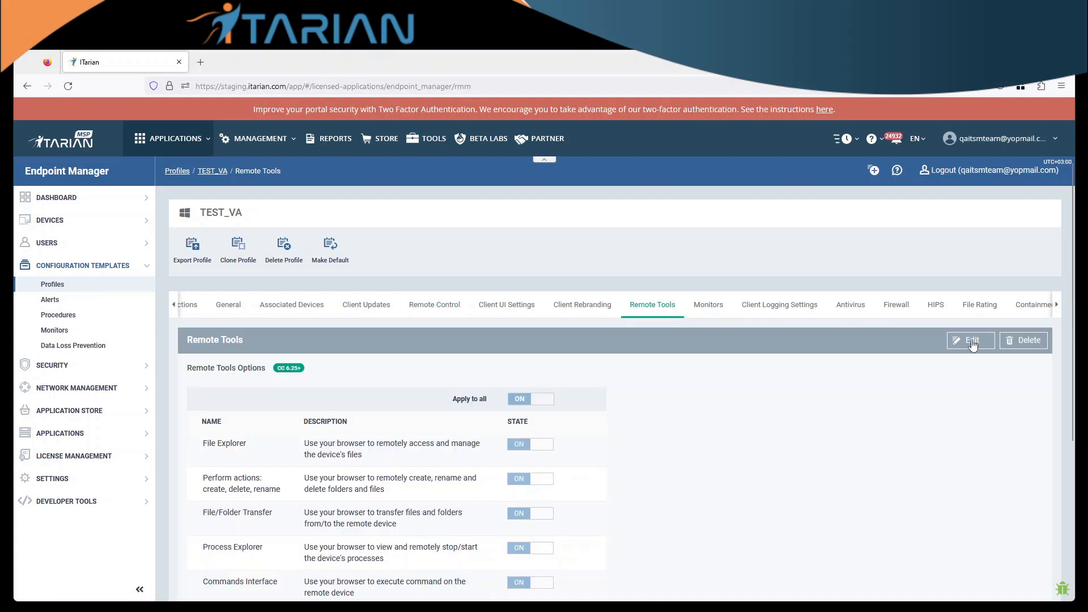
left_click(970, 340)
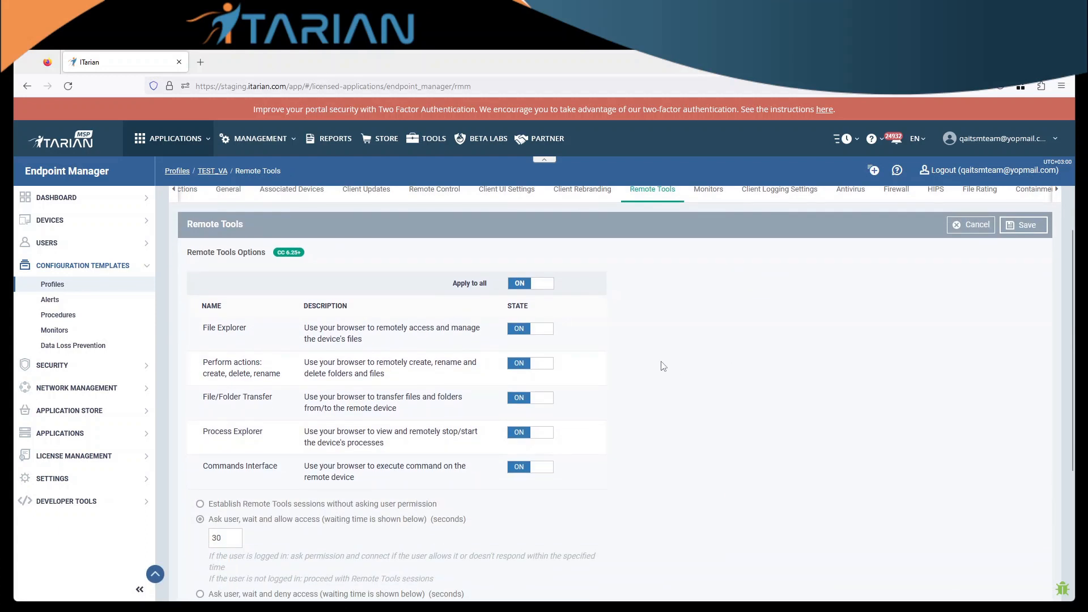
mouse_move(401, 288)
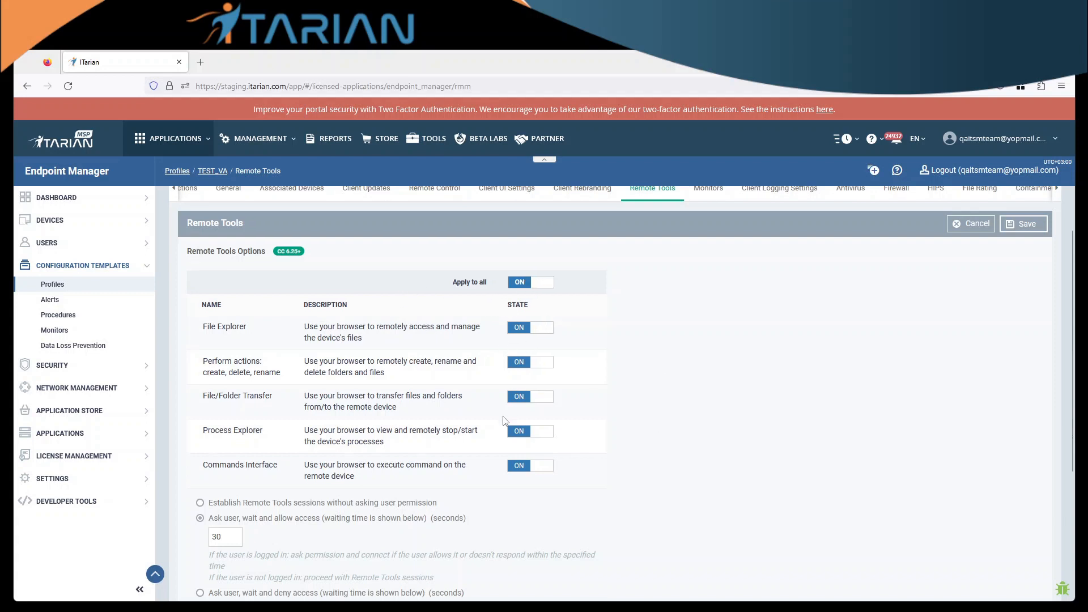
scroll("down", 3)
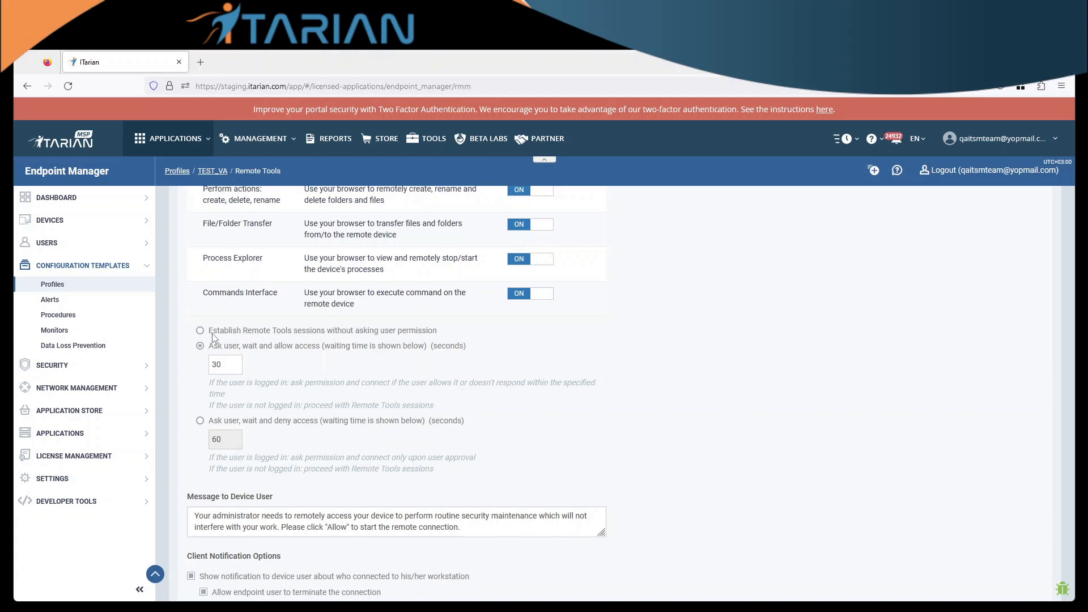
scroll("down", 3)
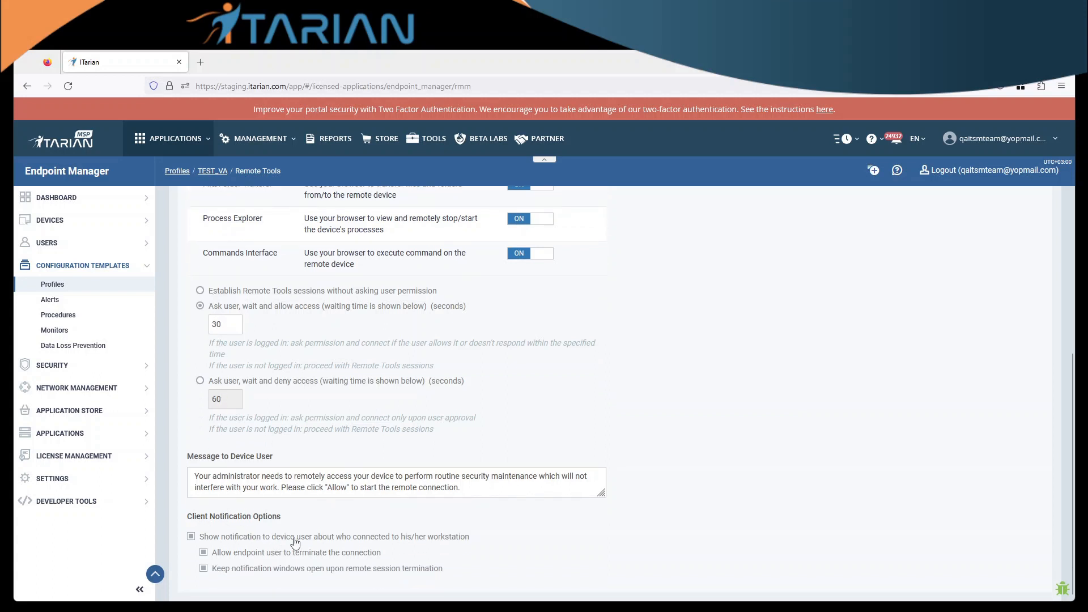
mouse_move(466, 559)
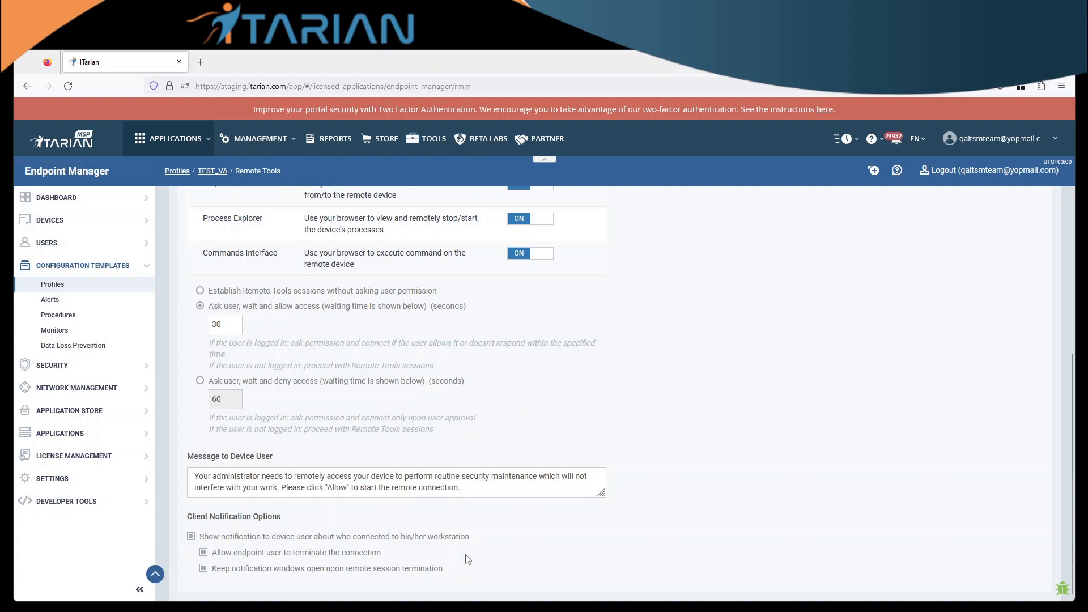
mouse_move(475, 568)
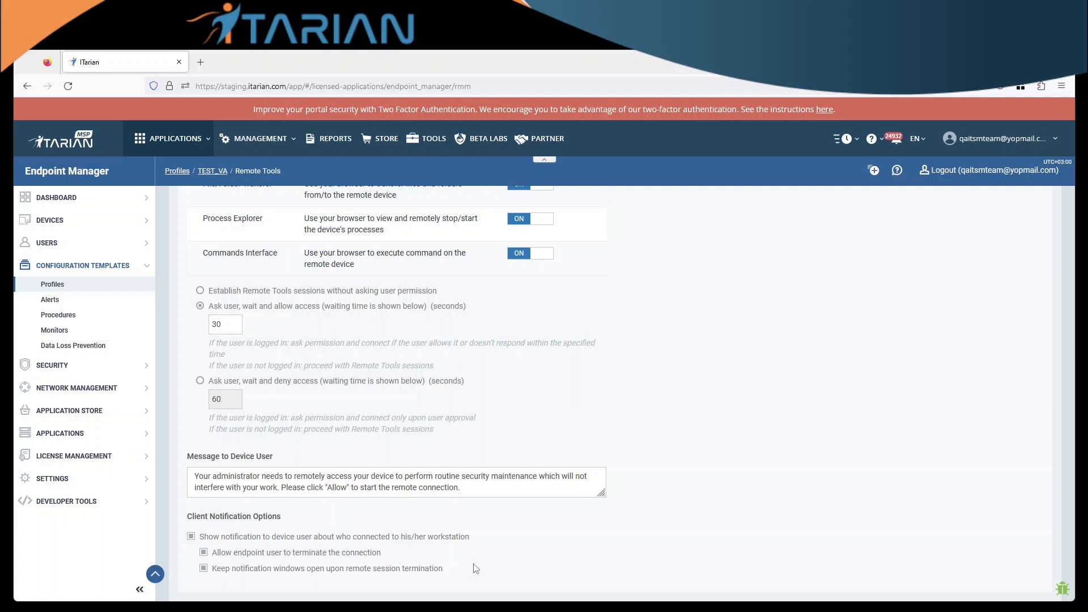
scroll("up", 3)
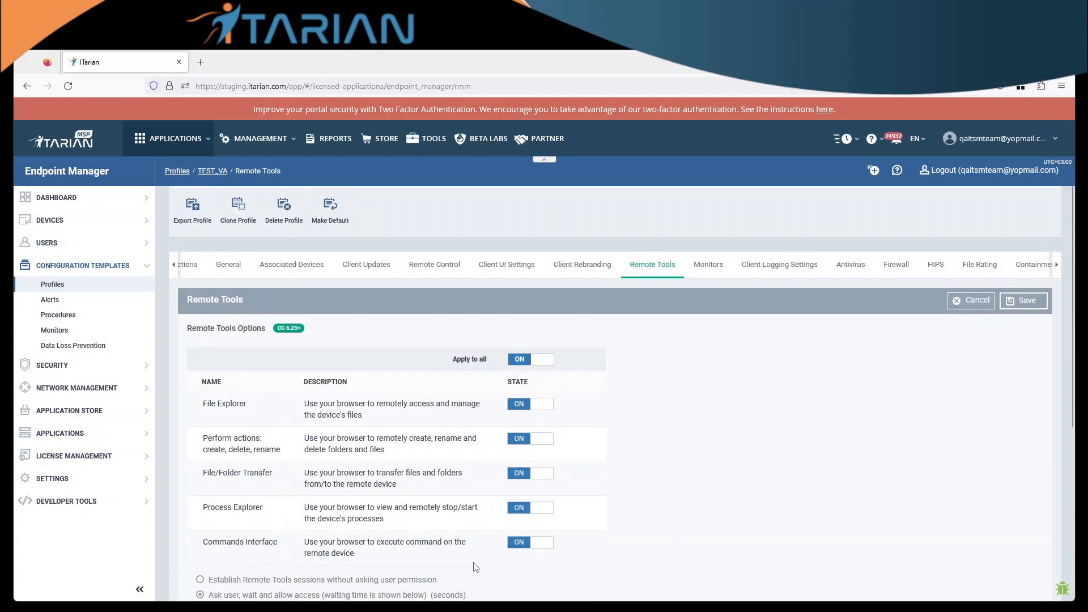